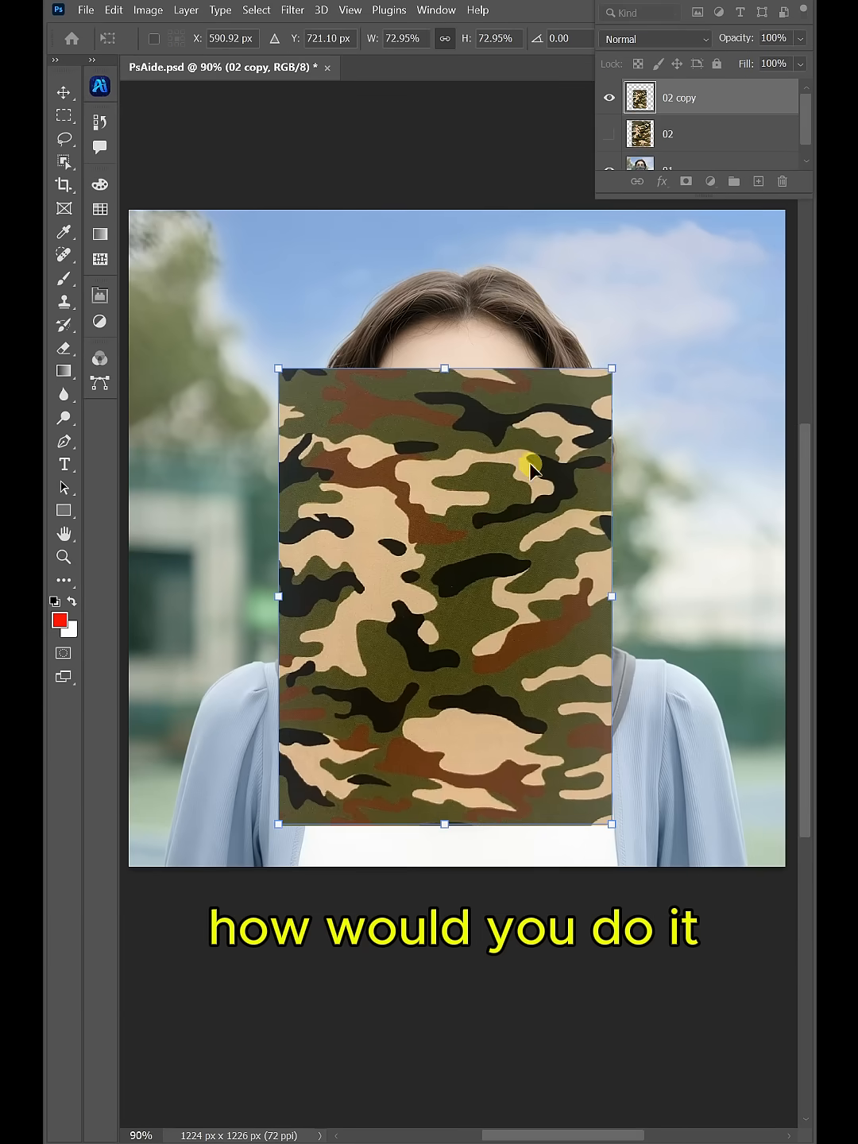
Step: Delete the '02 copy' camouflage layer, leaving only layer 01 with the grey mask visible
{"action": "left_click", "coordinate": [63, 348]}
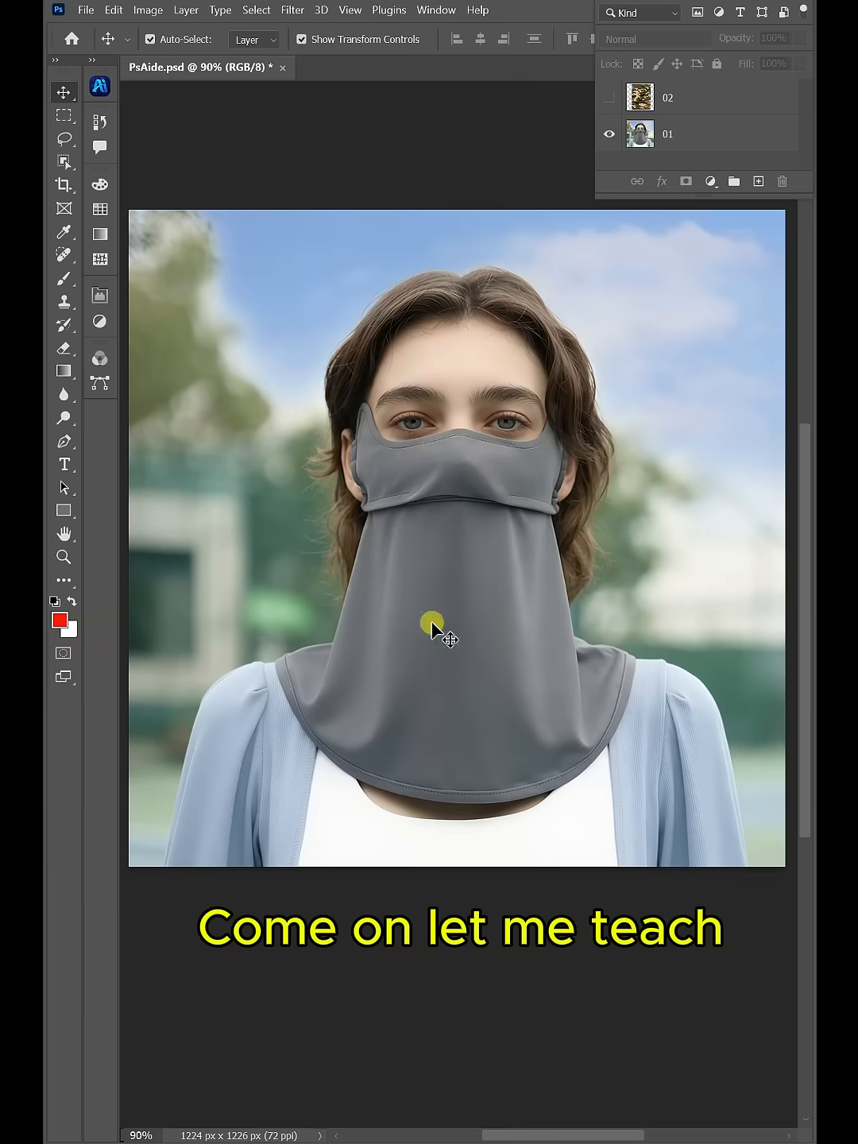
Step: Select the entire canvas and bring up the PsAide AI feature list
{"action": "key", "text": "ctrl+a"}
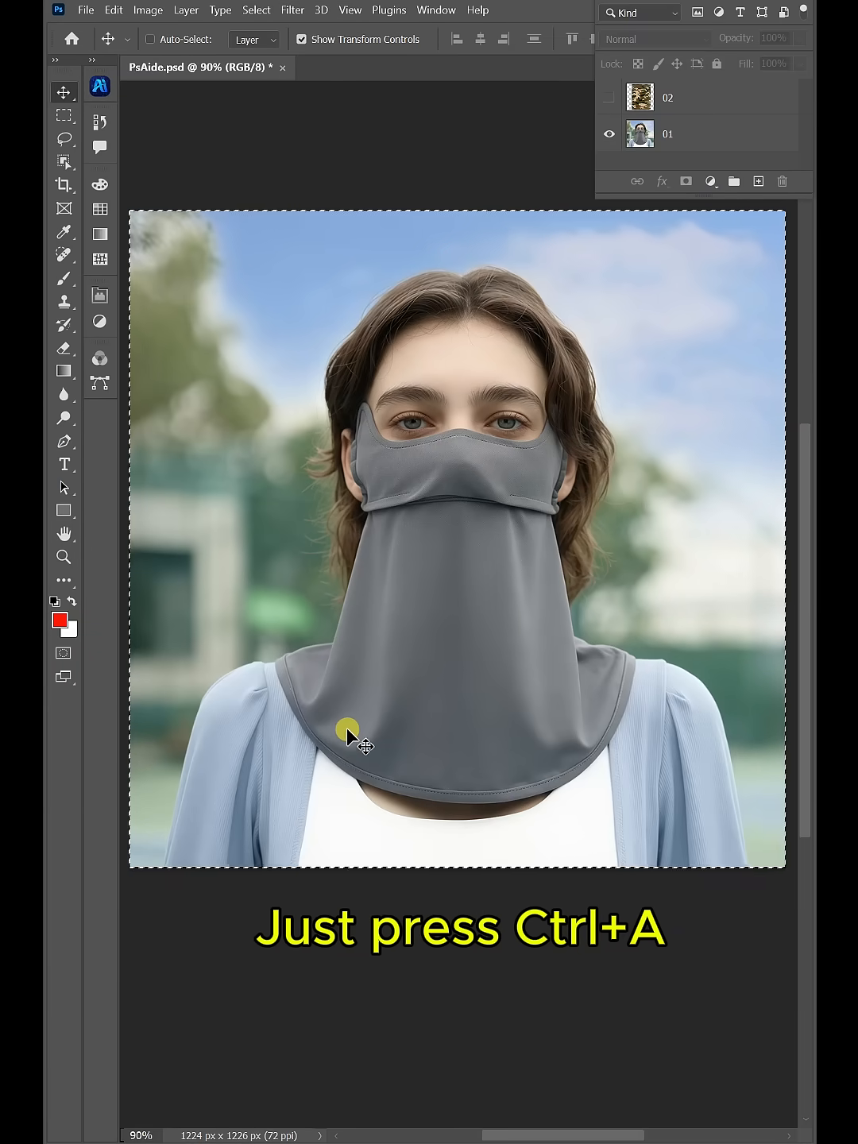
{"action": "key", "text": "ctrl+a"}
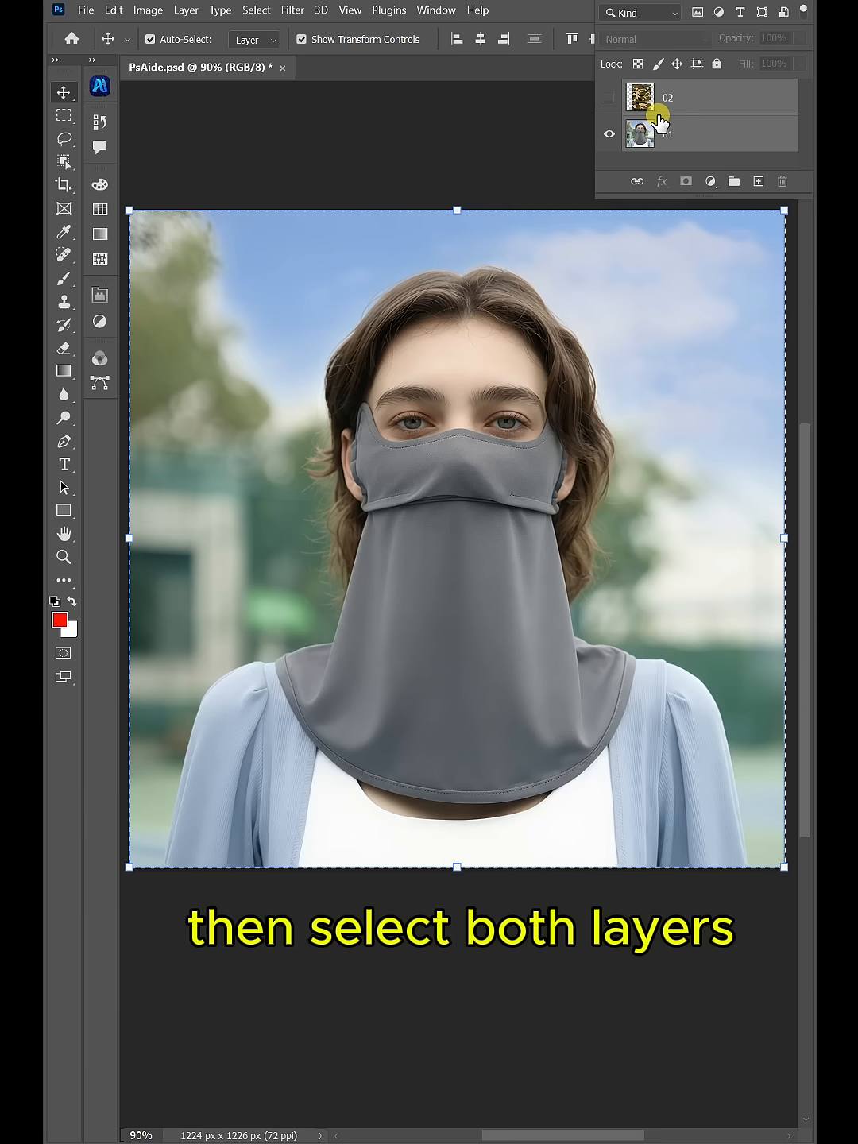
{"action": "left_click", "coordinate": [100, 86]}
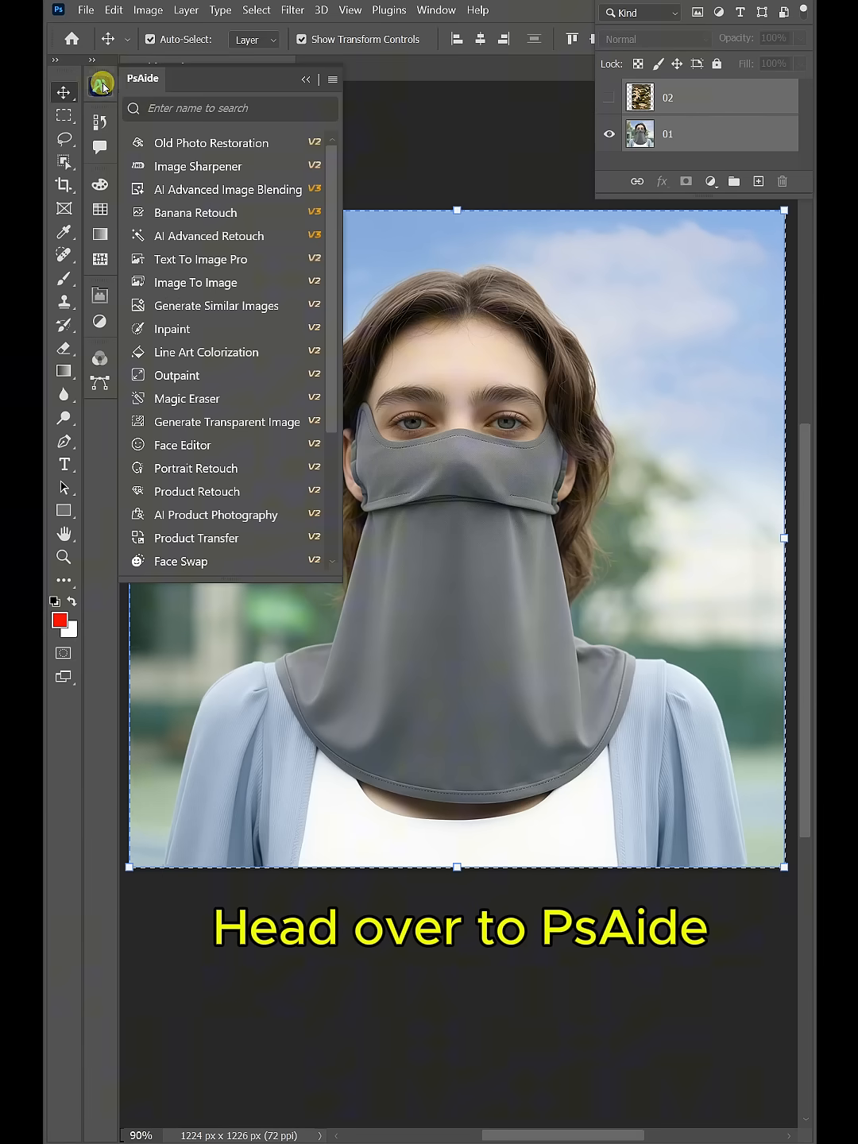
Step: Start Banana Retouch at a 1:1 size ratio with paste-back into the selection enabled
{"action": "left_click", "coordinate": [209, 236]}
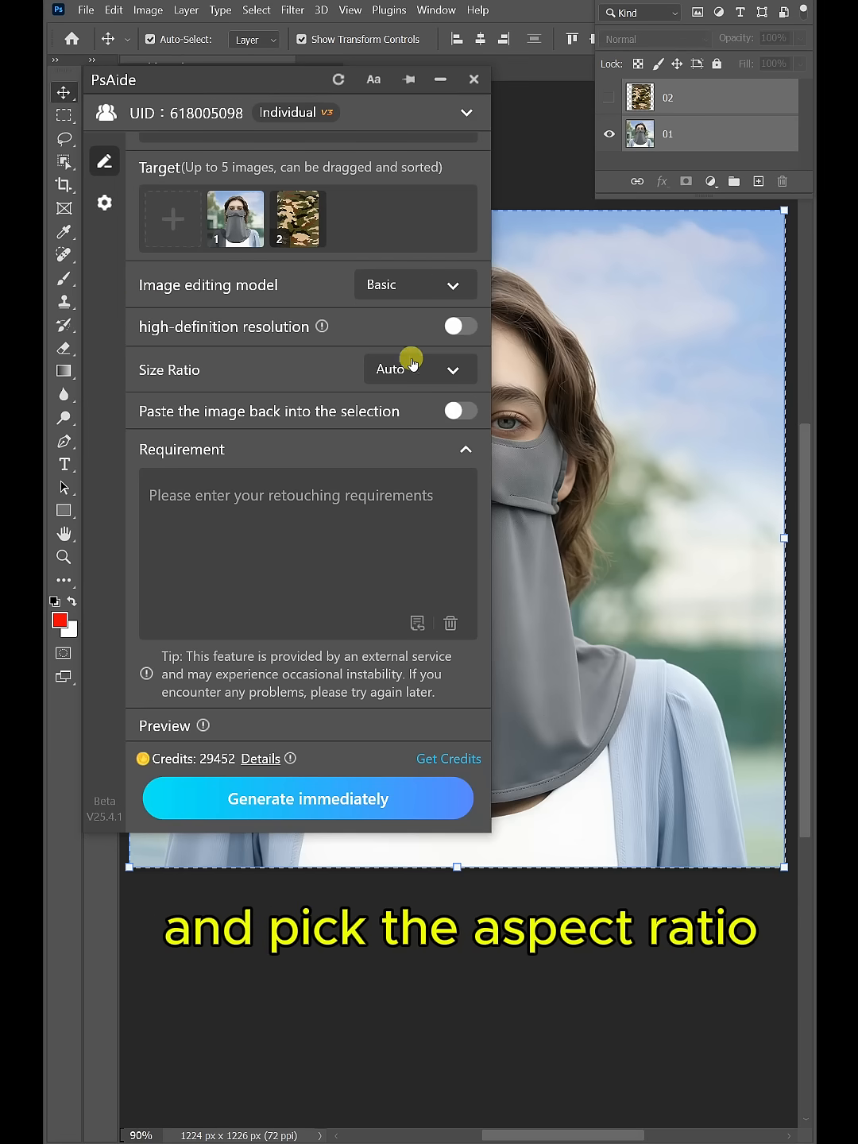
{"action": "left_click", "coordinate": [417, 369]}
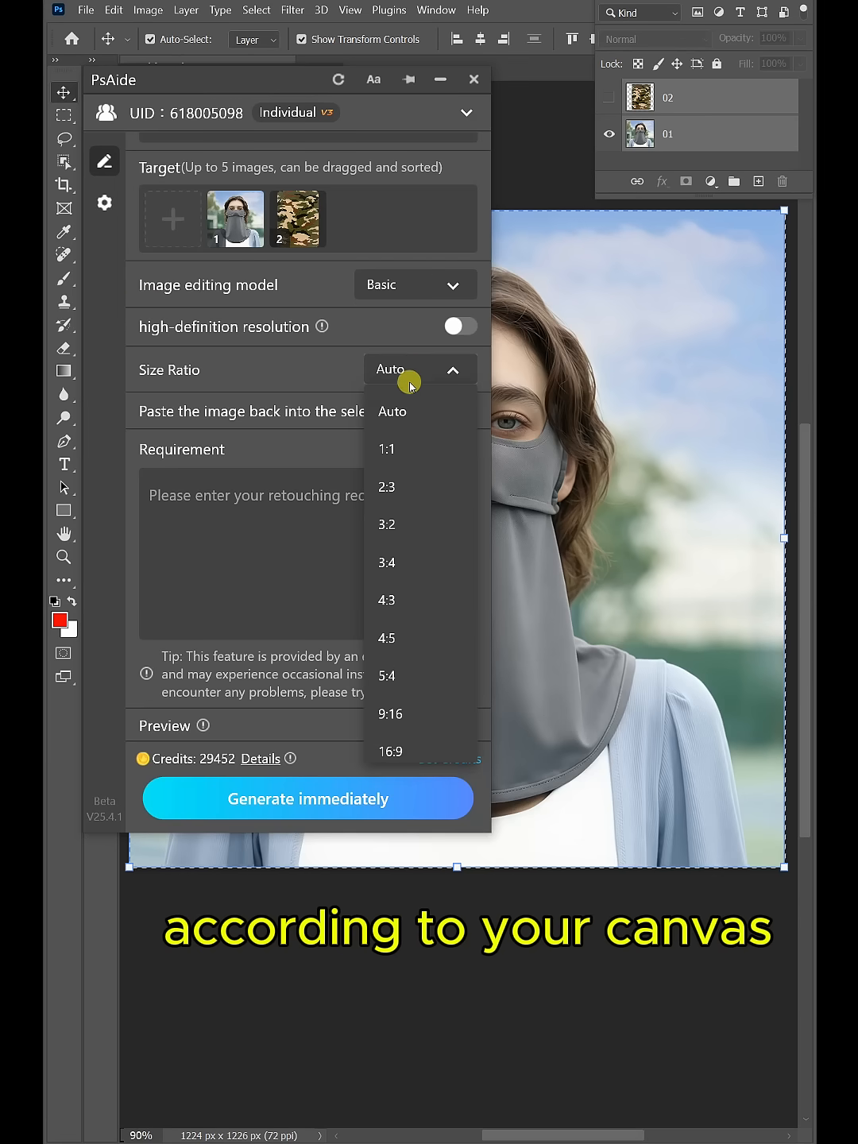
{"action": "left_click", "coordinate": [386, 448]}
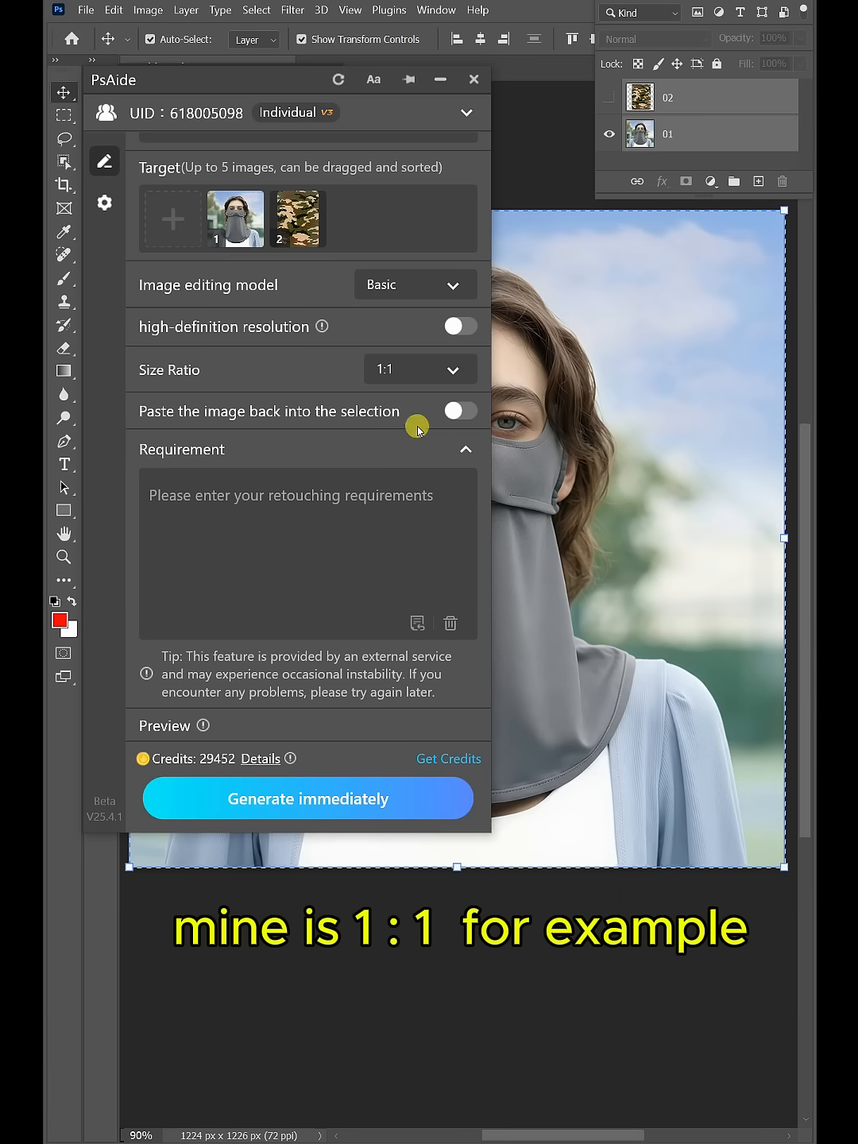
{"action": "left_click", "coordinate": [459, 411]}
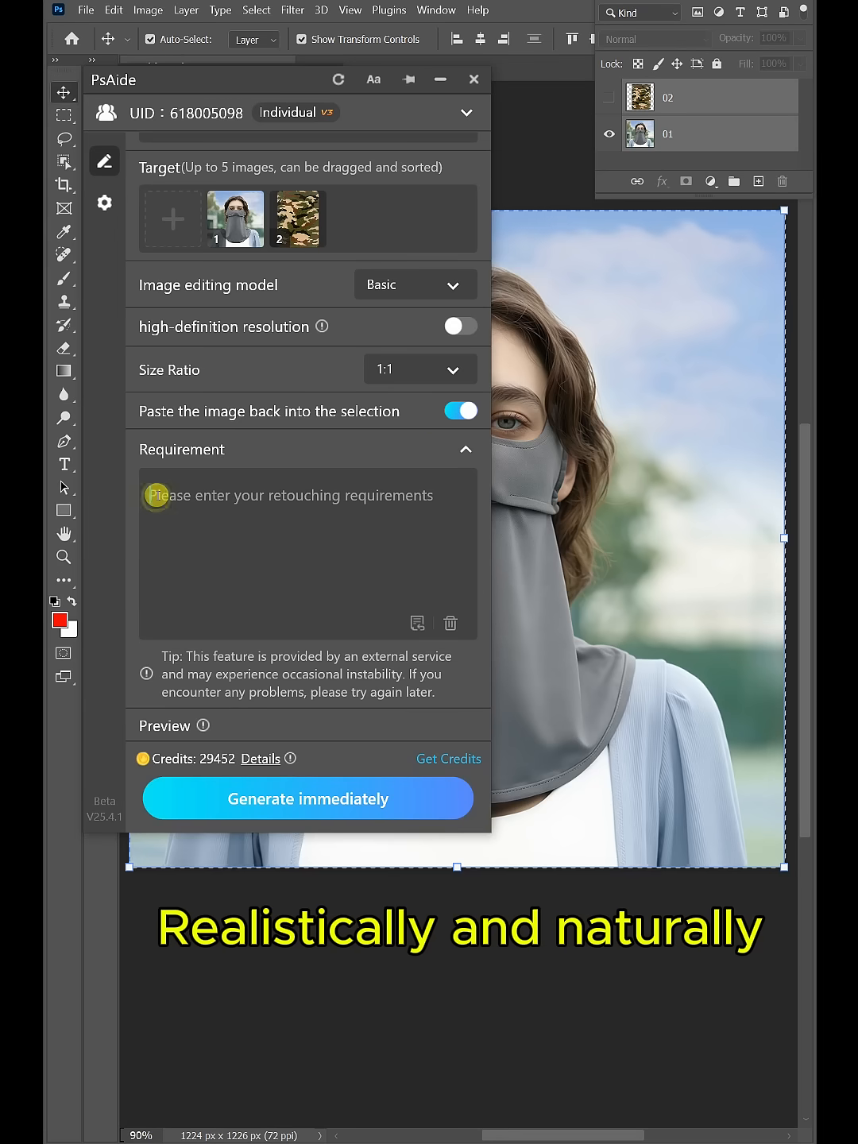
Step: Generate with the prompt 'Realistically and naturally blend the pattern from image 2 onto the mask on the model'
{"action": "type", "text": "Realistically and naturally blend the pattern from image 2 onto the mask on the model's head"}
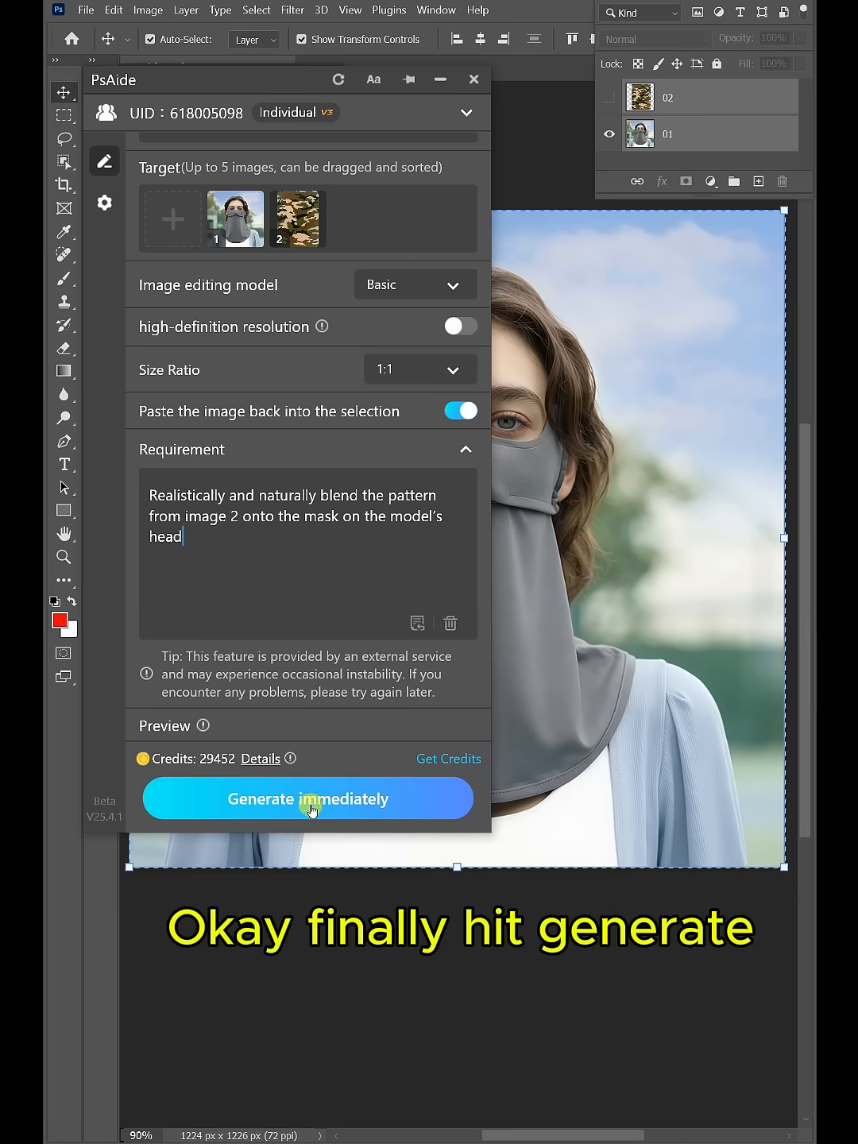
{"action": "left_click", "coordinate": [308, 798]}
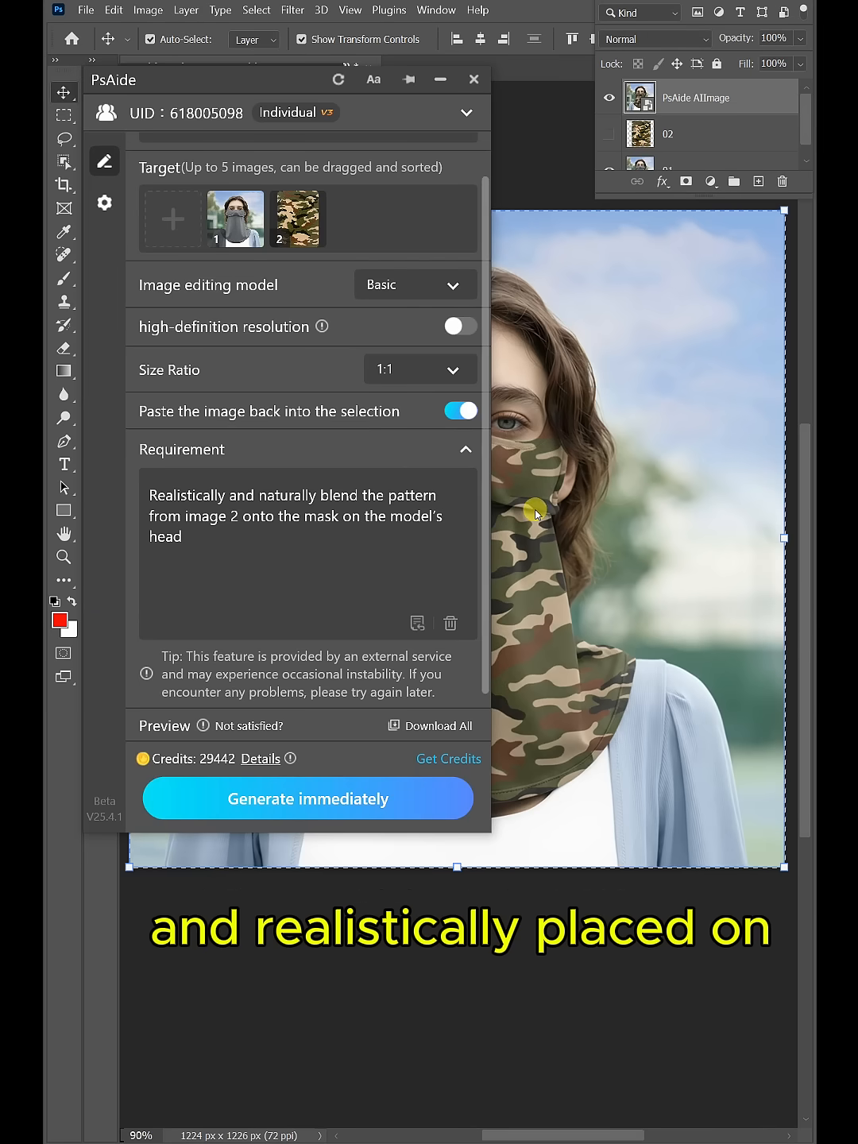
Step: Close PsAide and show layer 02's original camouflage pattern in place of the generated result
{"action": "left_click", "coordinate": [474, 79]}
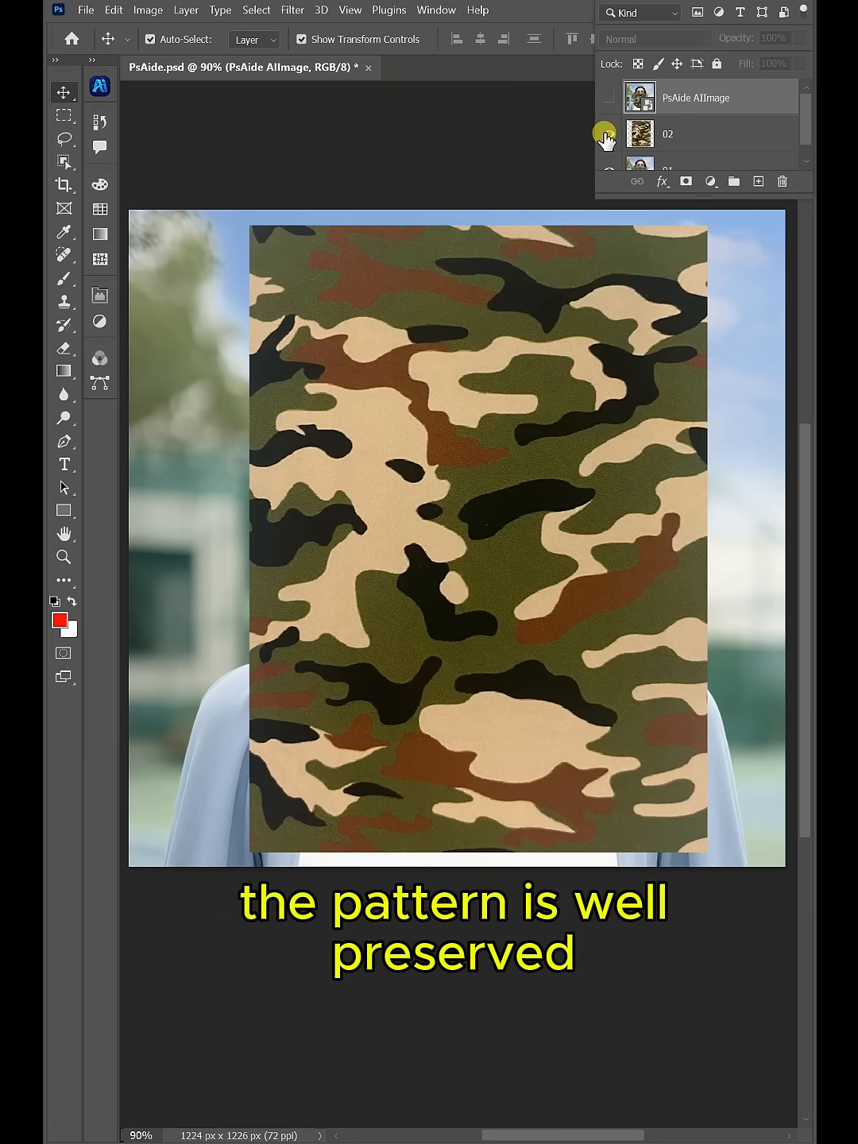
{"action": "left_click", "coordinate": [608, 134]}
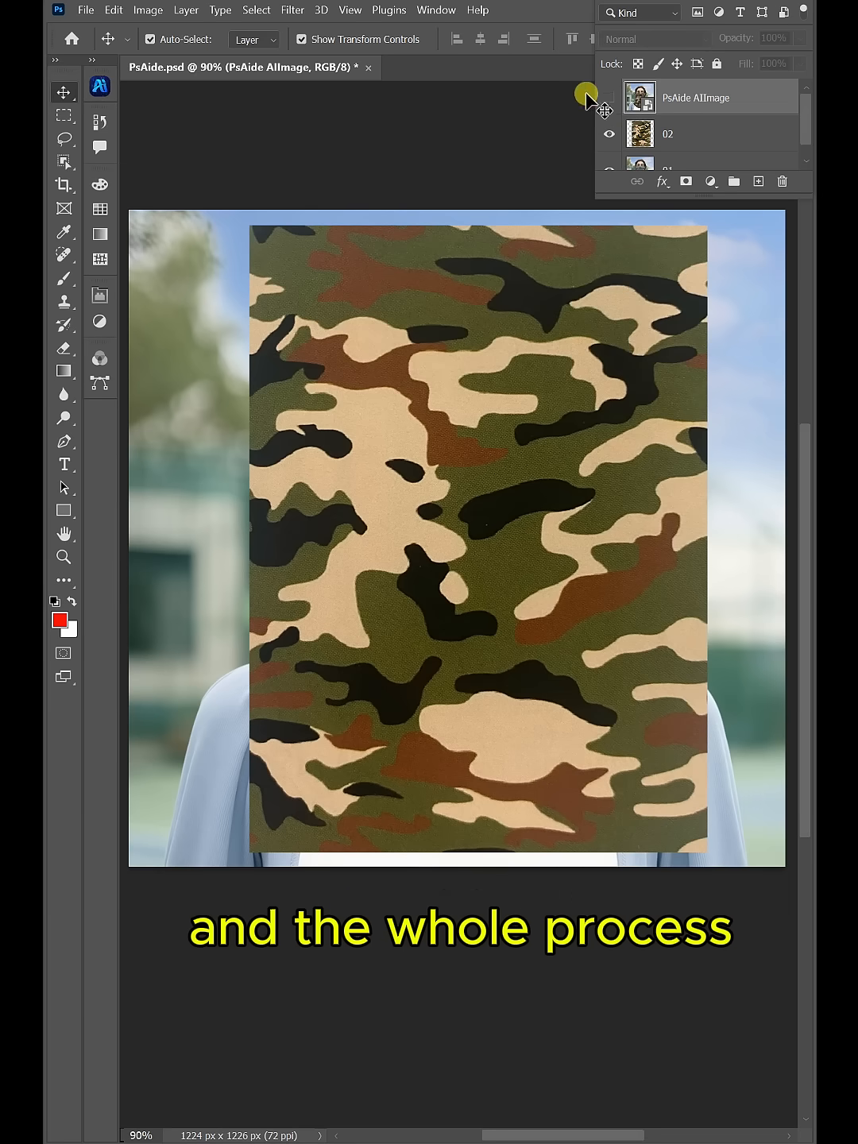